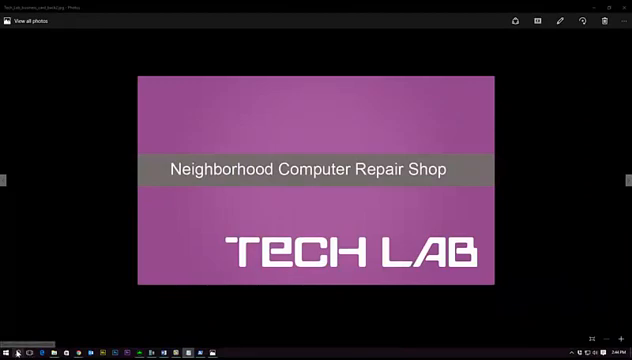
- Bring up Control Panel showing all settings items as small icons
left_click(10, 352)
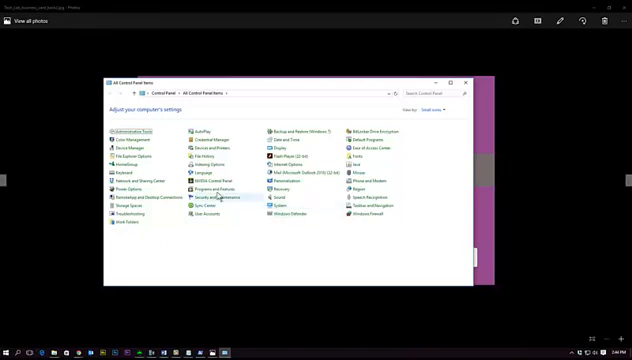
- Go to Programs and Features and its Windows Features on/off list
left_click(206, 188)
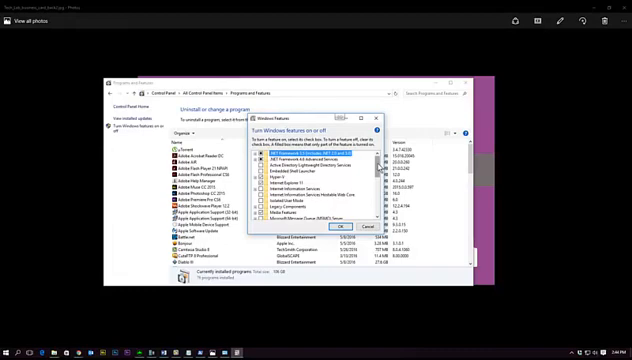
- Scroll down the Windows Features list to reach the Hyper-V entry
scroll("down", 3)
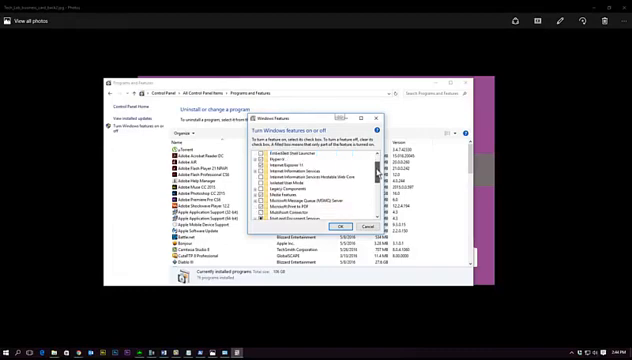
scroll("down", 3)
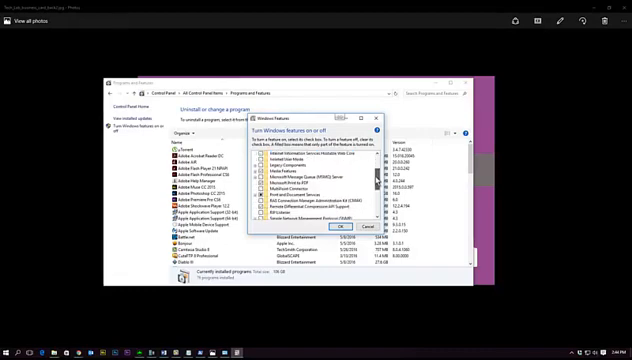
scroll("down", 3)
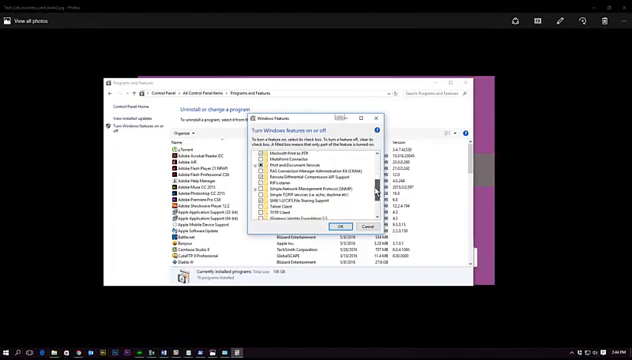
scroll("down", 3)
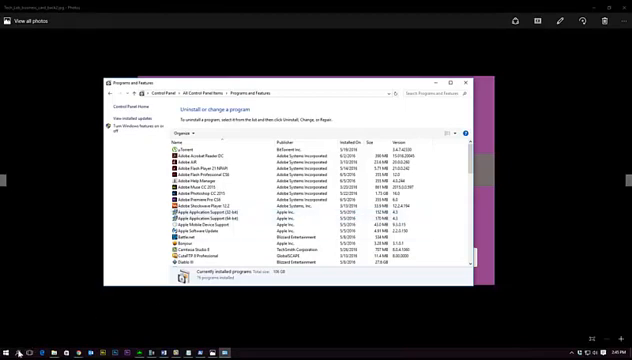
- Search Start for 'hyp' so Hyper-V Manager appears as the best match
left_click(8, 352)
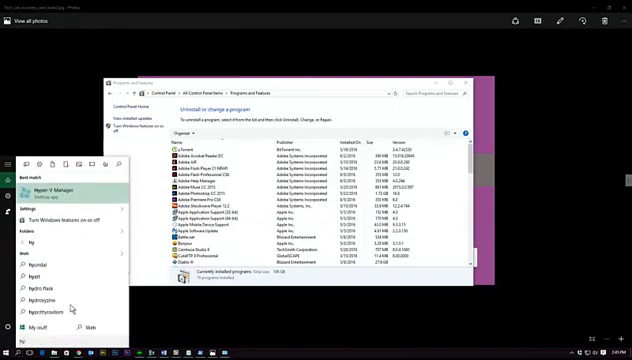
type("hyp")
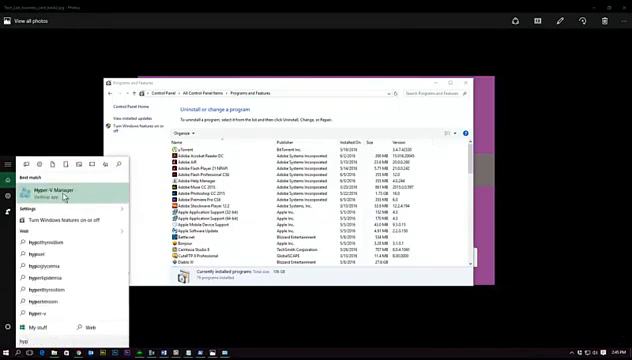